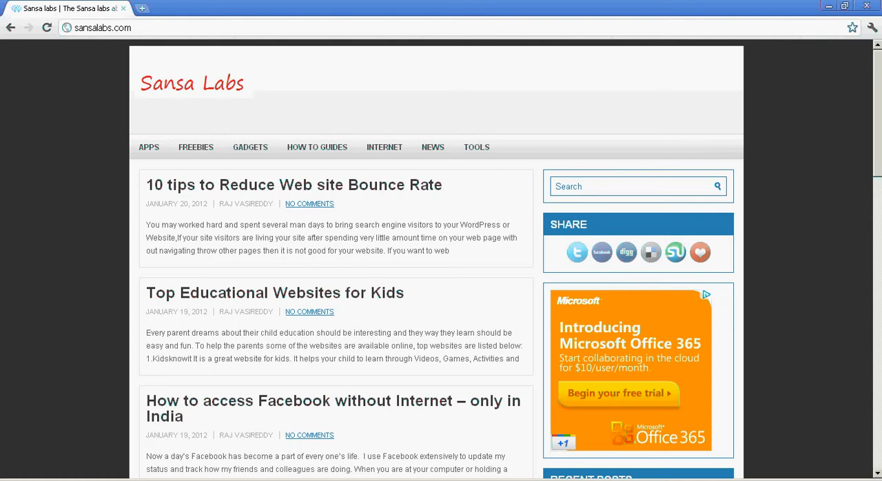
Step: In a new tab on alexa.com, enter cnn.com in the site search box
click(141, 8)
text(www.alexa.com)
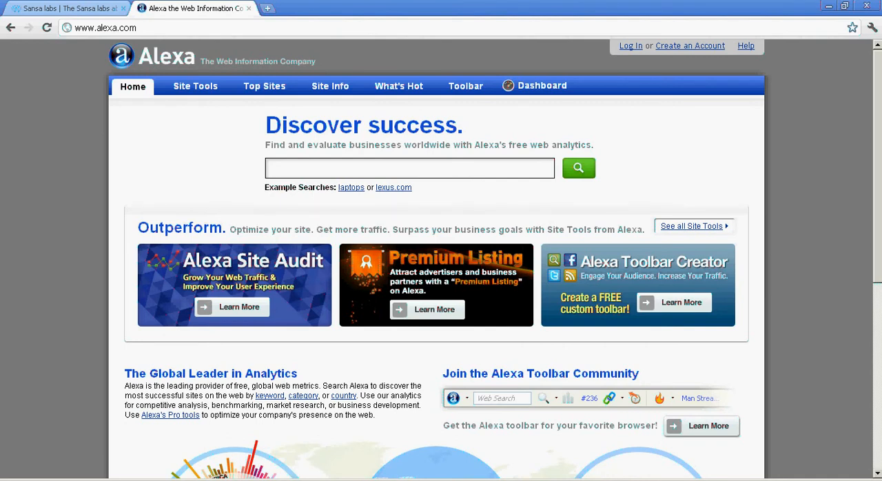
text(cnn.)
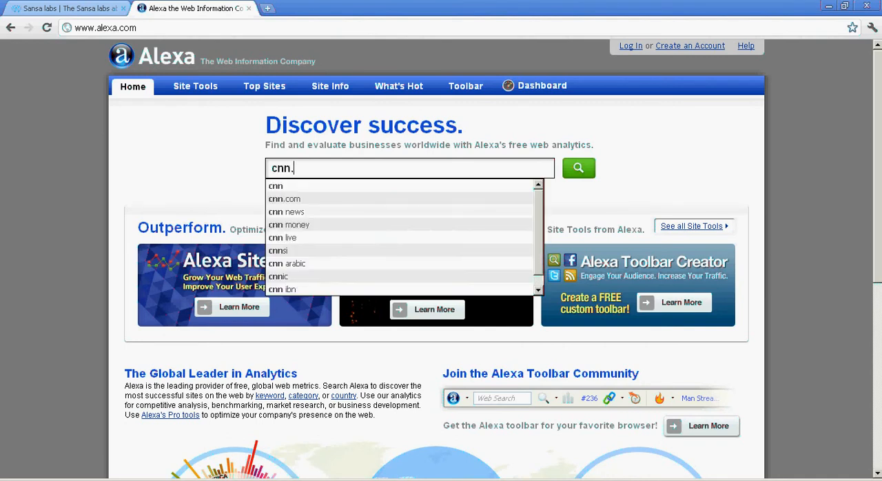
click(284, 199)
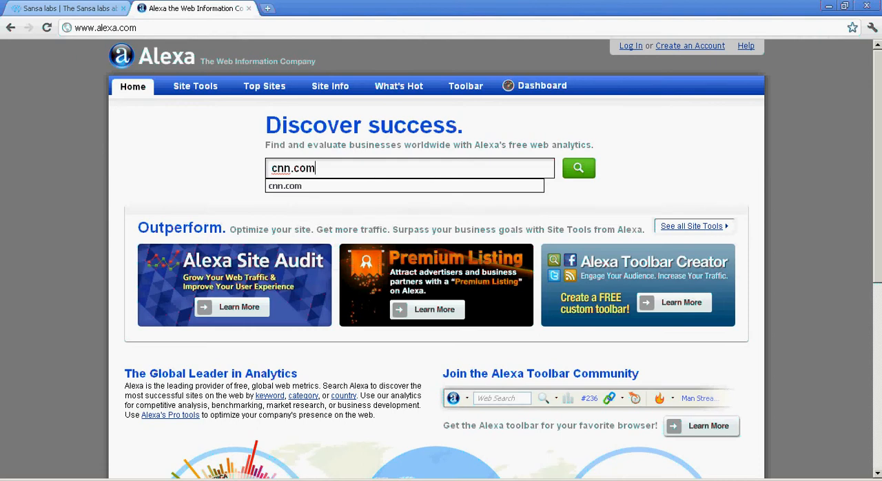
Step: Search for cnn.com and open its Alexa site details, showing global rank 61 and US rank 16
click(577, 168)
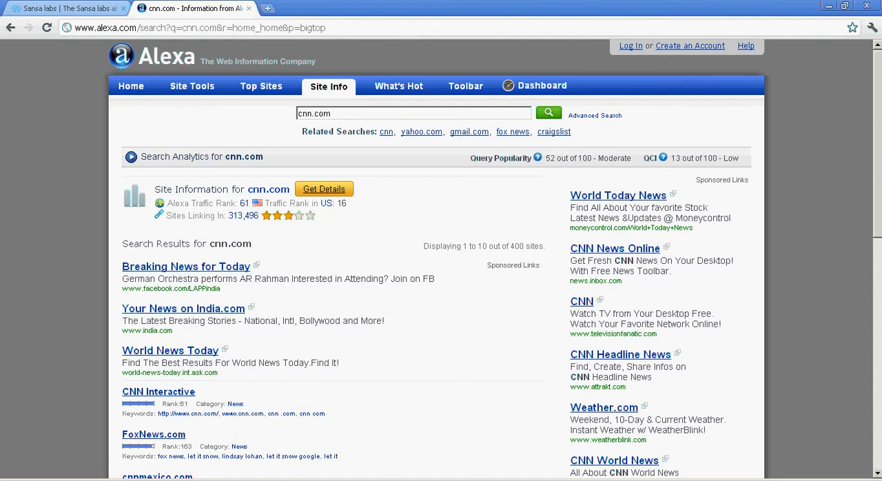
click(324, 188)
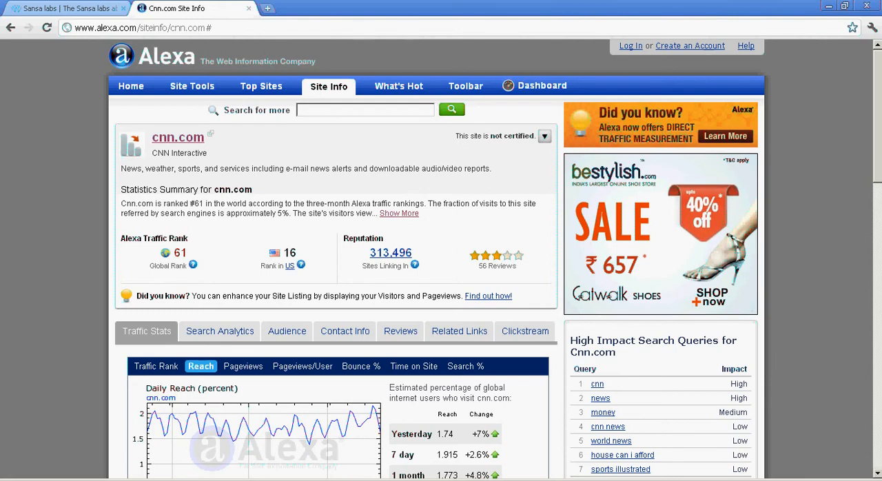
Step: Scroll down cnn.com's site info page to the compare section and 1.76-second load time
scroll(down, 3)
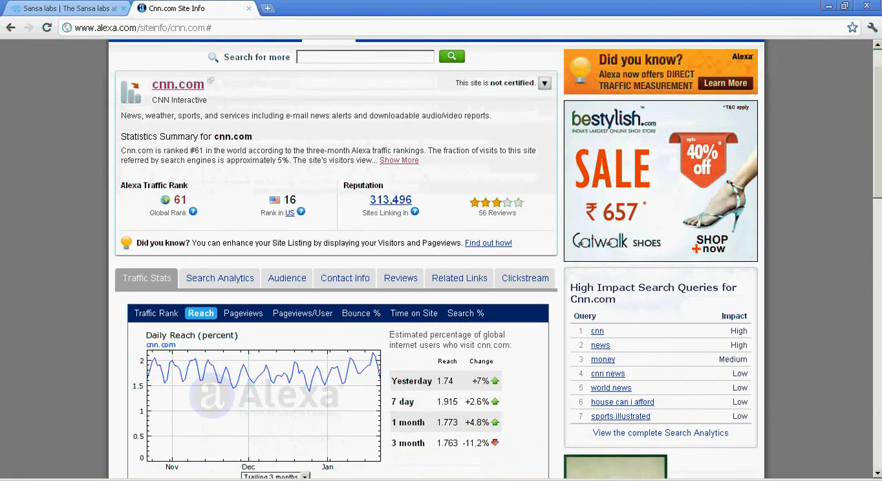
scroll(down, 3)
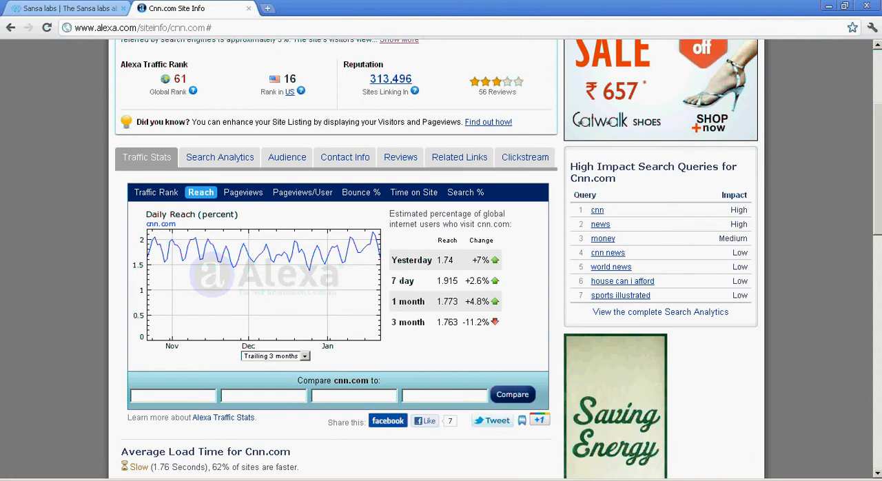
Step: View cnn.com's Pageviews, Pageviews/User, Bounce %, Time on Site and Search % charts in turn
click(244, 192)
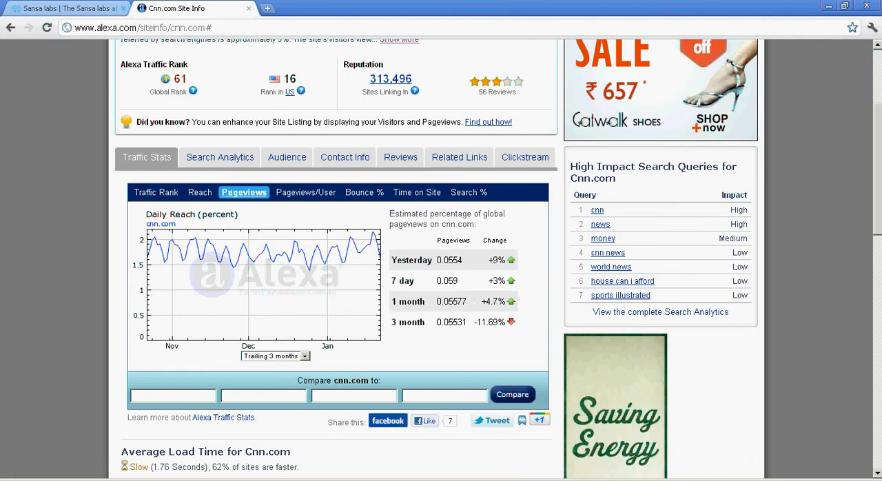
click(244, 193)
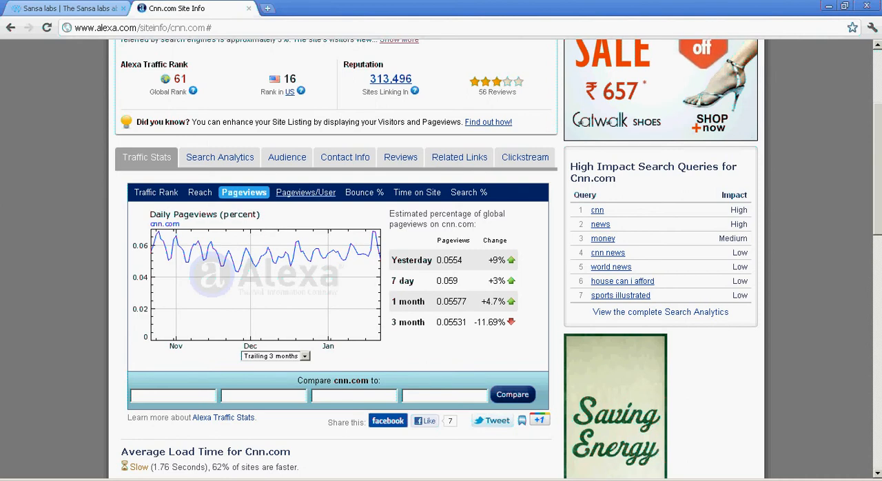
click(305, 191)
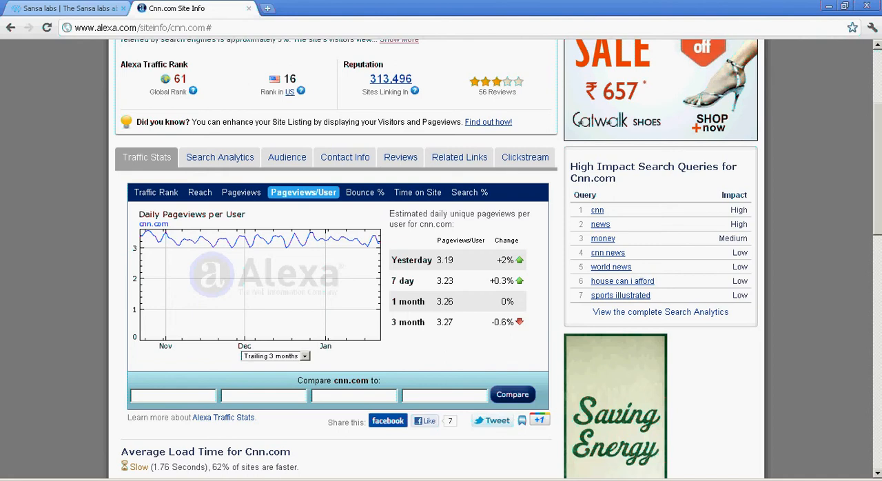
click(359, 192)
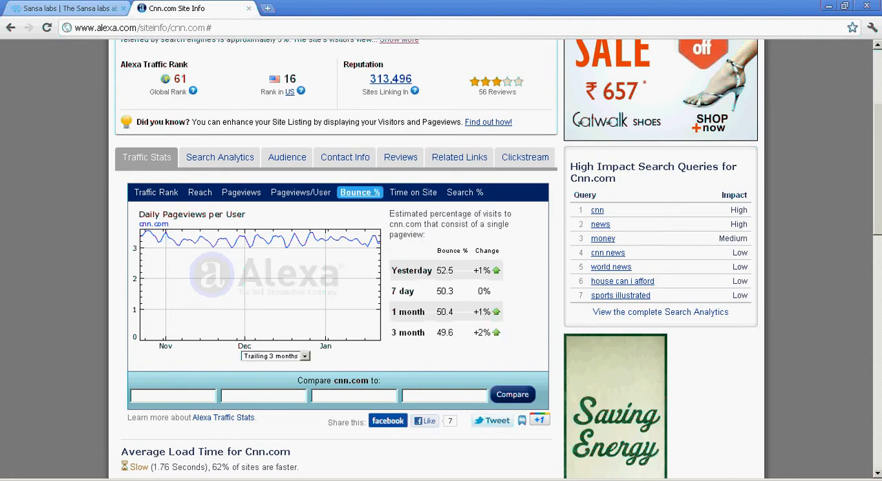
click(359, 192)
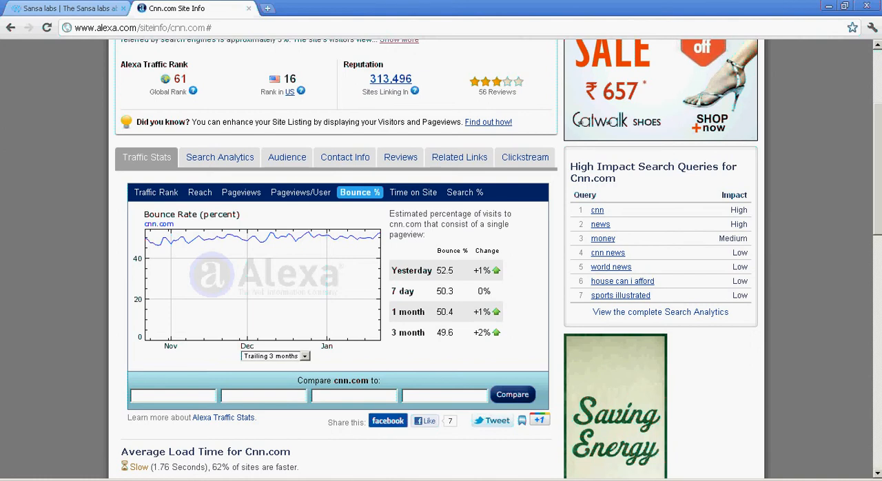
click(414, 192)
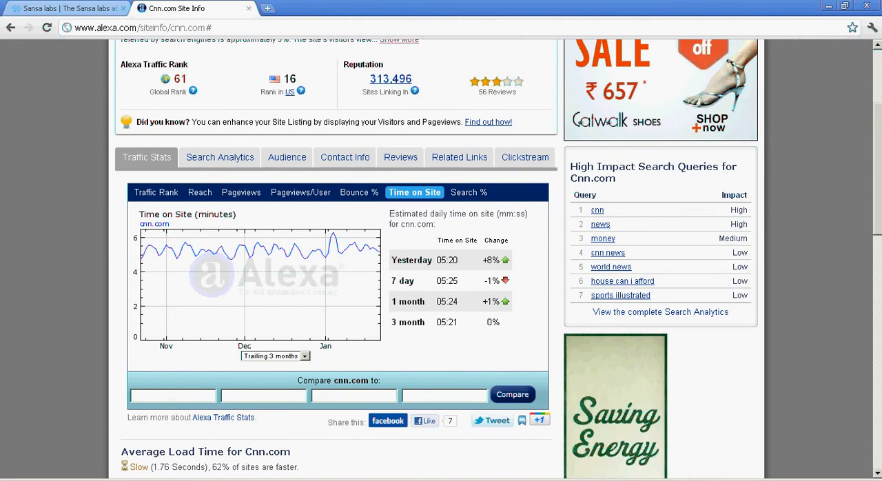
click(469, 192)
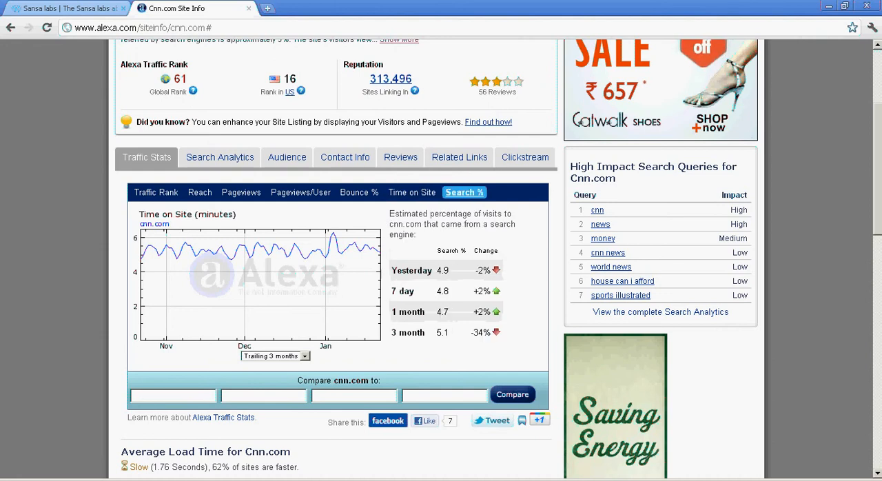
click(464, 192)
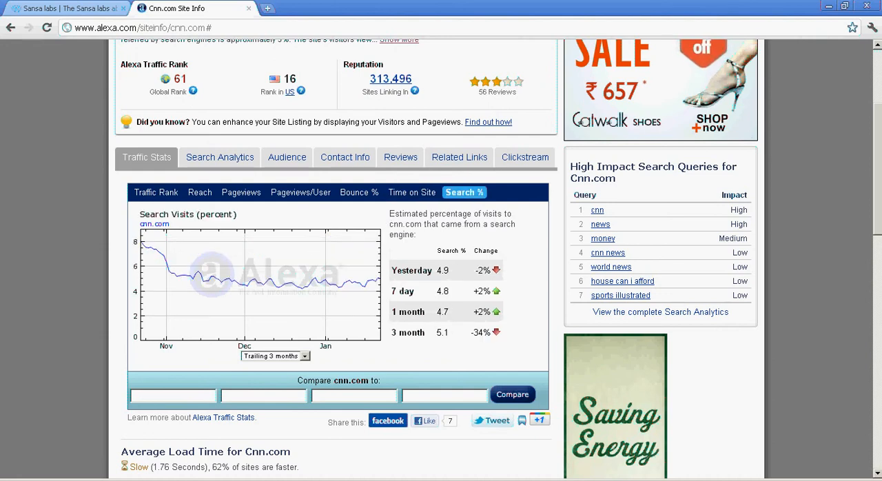
Step: Scroll through cnn.com's regional ranks, subdomains and search queries, then go to compete.com
scroll(down, 3)
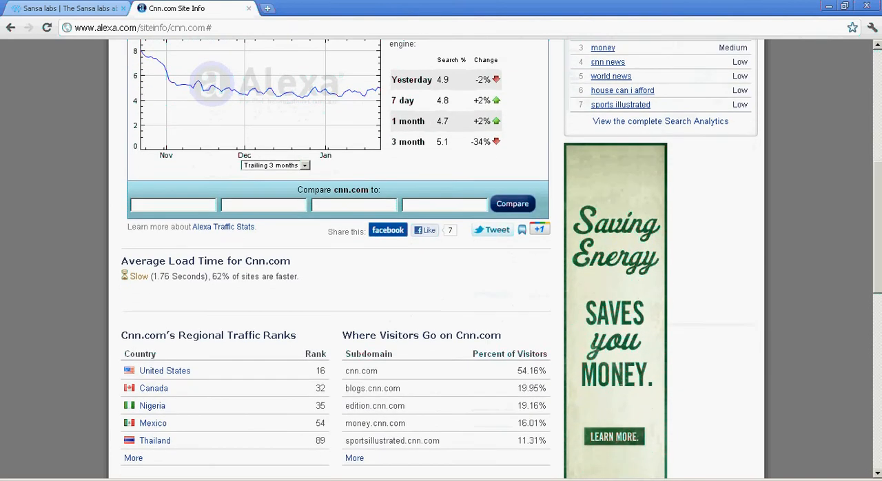
scroll(down, 3)
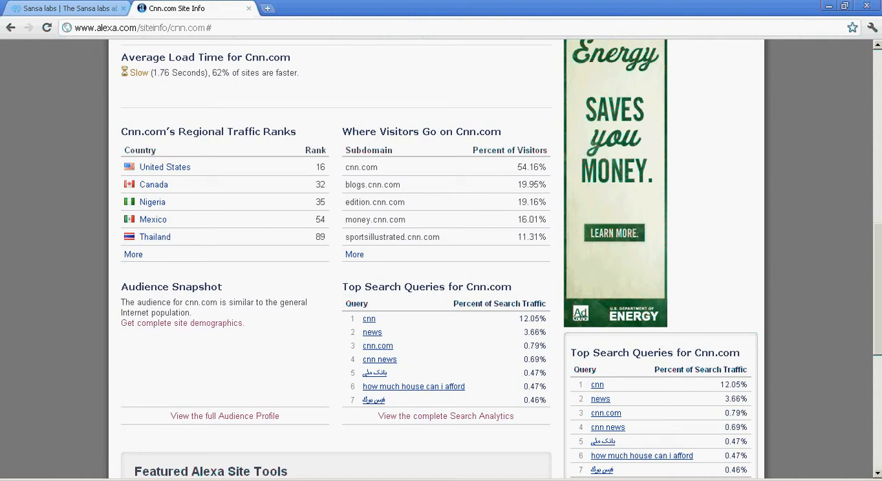
scroll(down, 3)
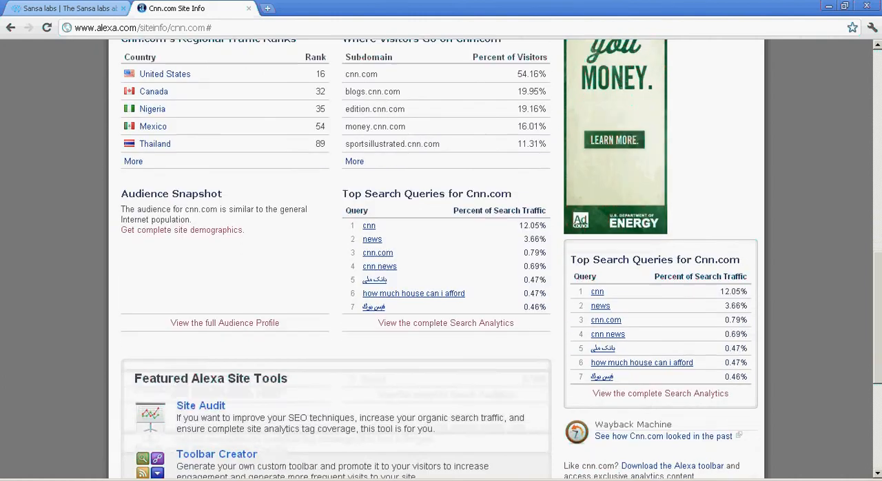
scroll(down, 3)
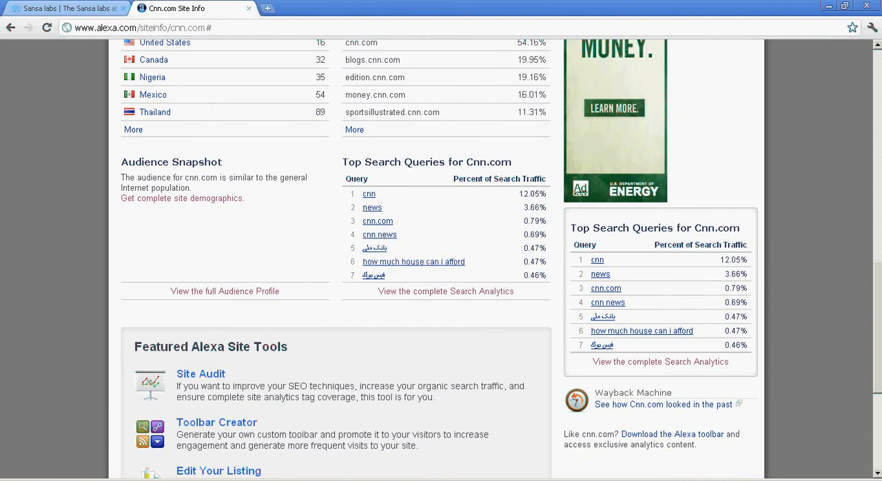
scroll(down, 3)
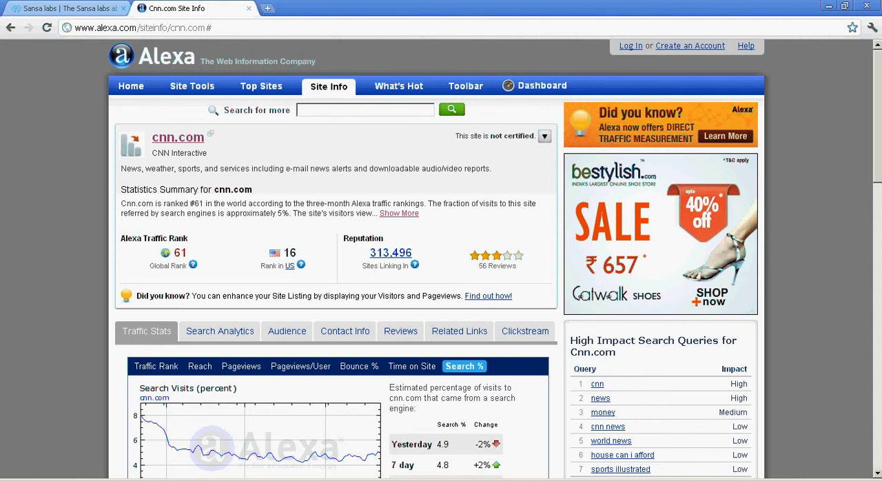
click(143, 28)
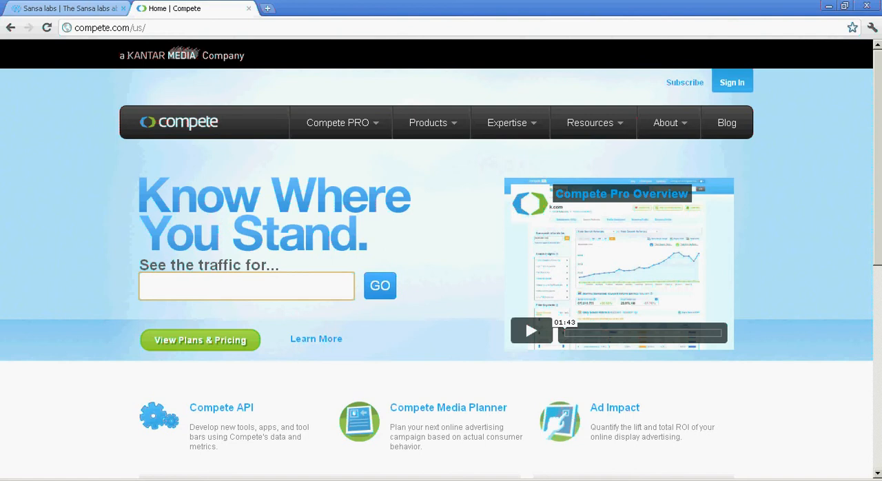
Step: Look up cnn.com on Compete to show 21,391,064 unique visitors and rank 49
click(246, 286)
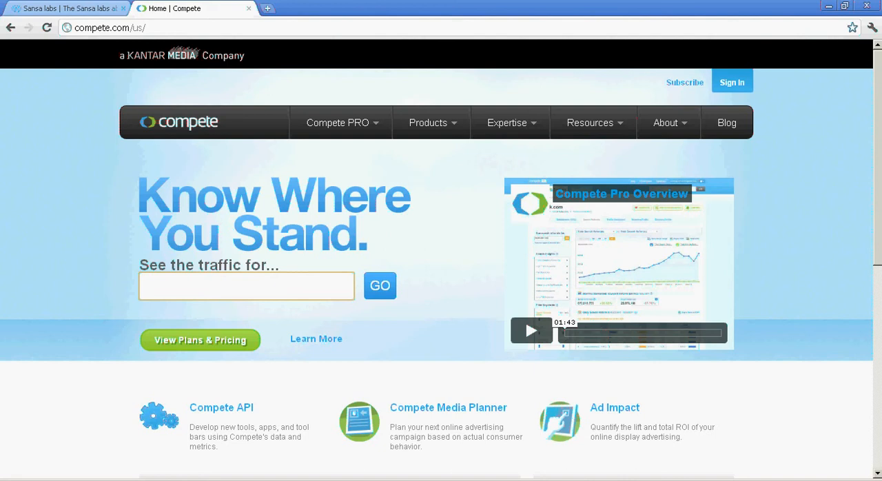
text(cnn.co)
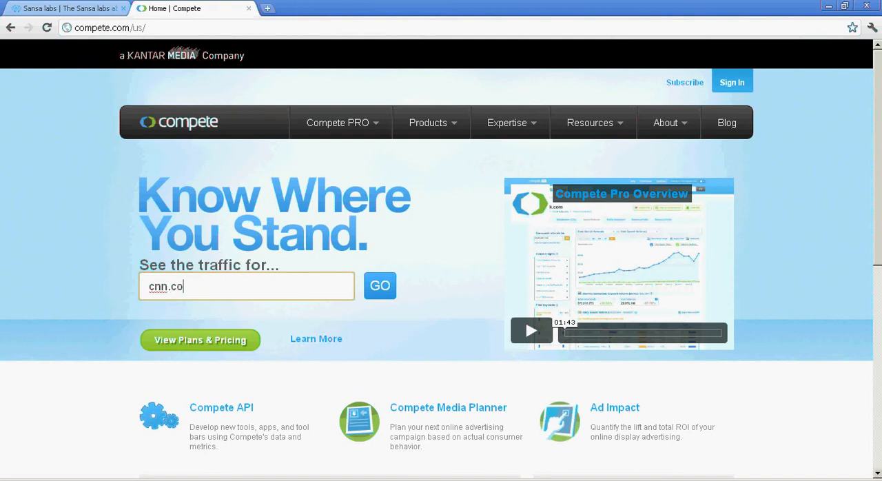
text(m)
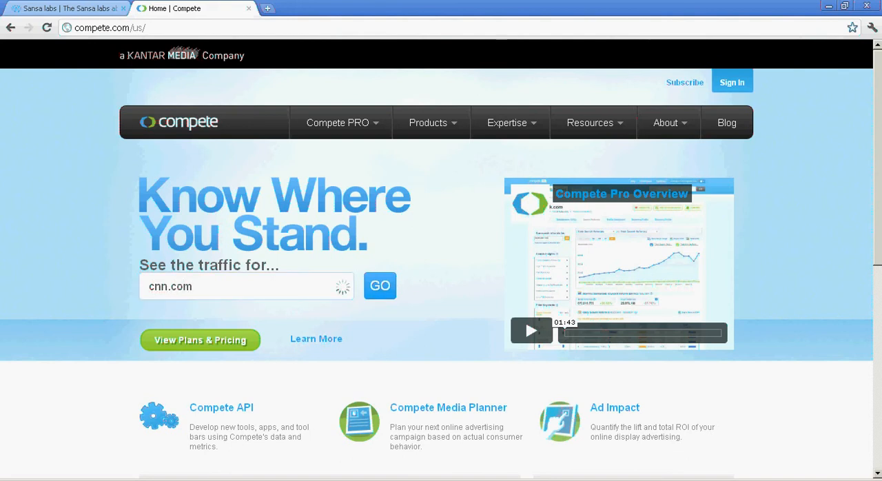
click(380, 285)
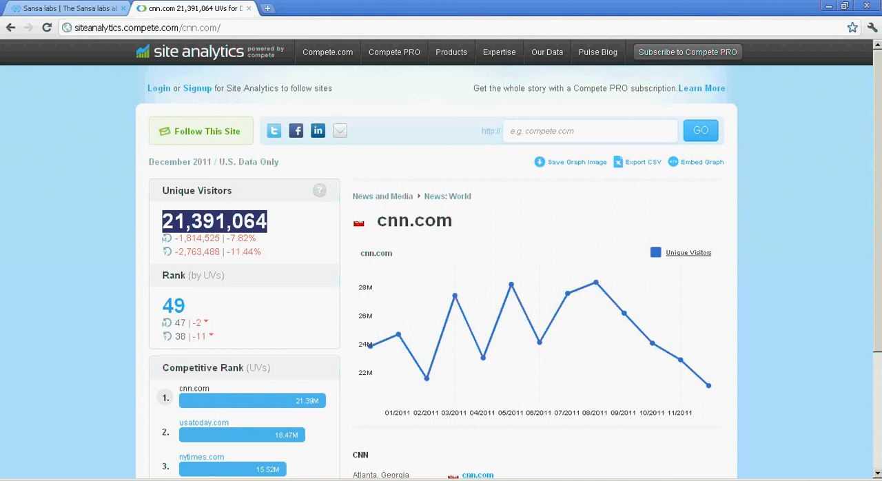
mouse_move(427, 378)
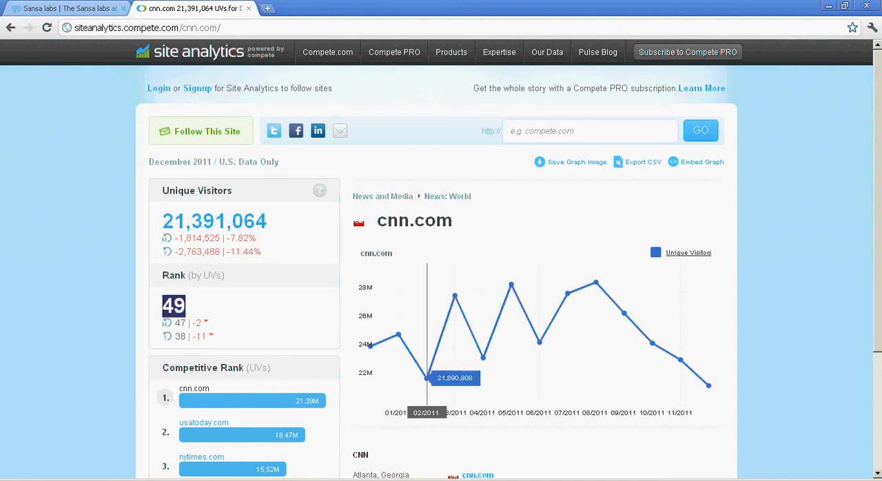
scroll(down, 3)
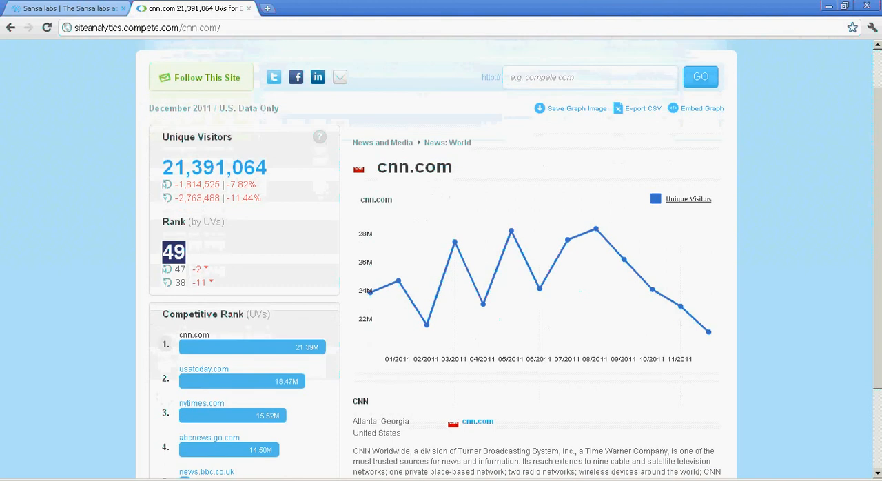
mouse_move(538, 288)
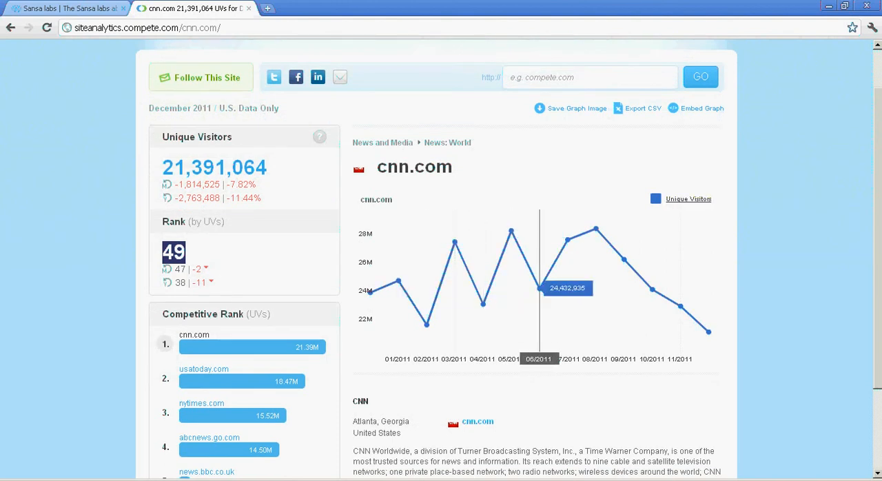
mouse_move(538, 288)
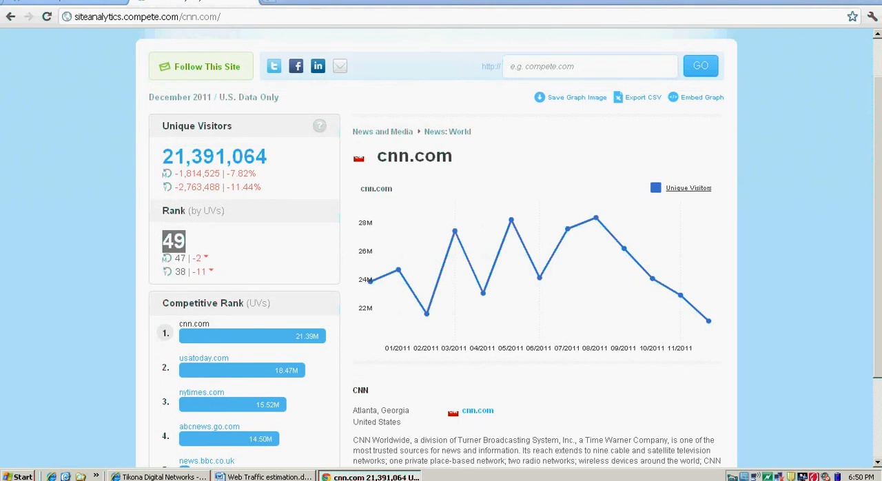
scroll(down, 3)
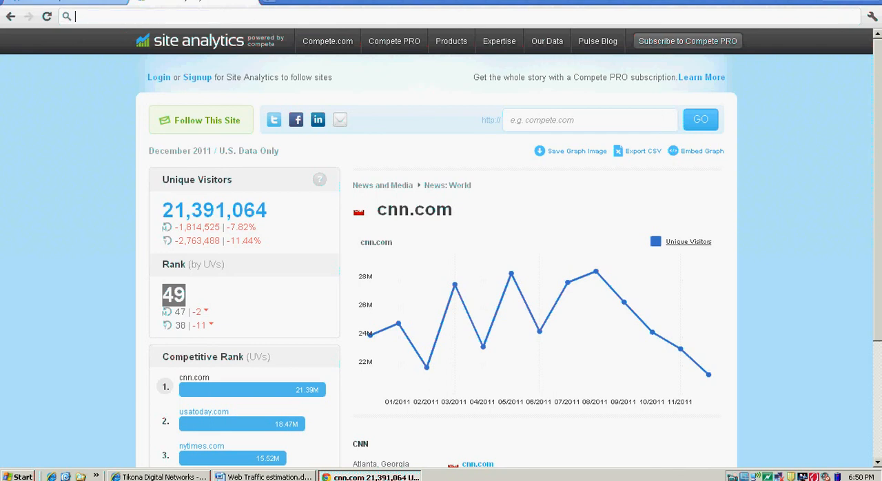
Step: Go to quantcast.com and search for cnn to open its 17.6M-visitor audience profile
text(quatcast)
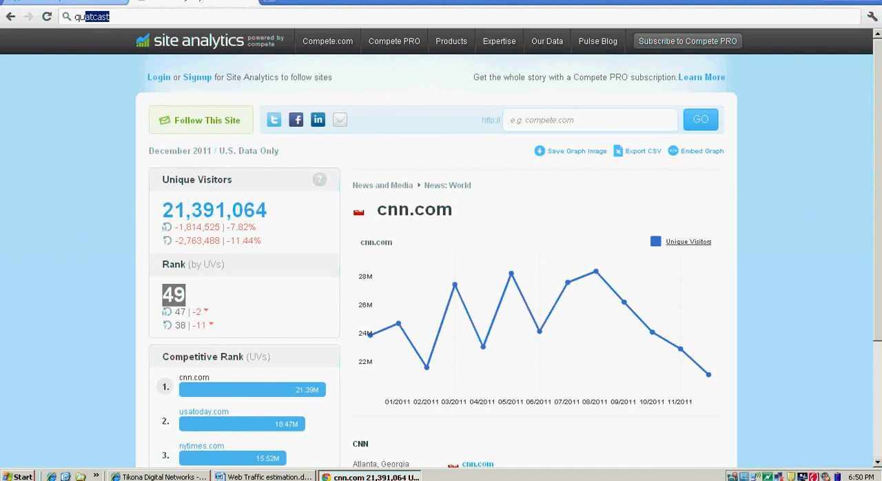
text(quantcas)
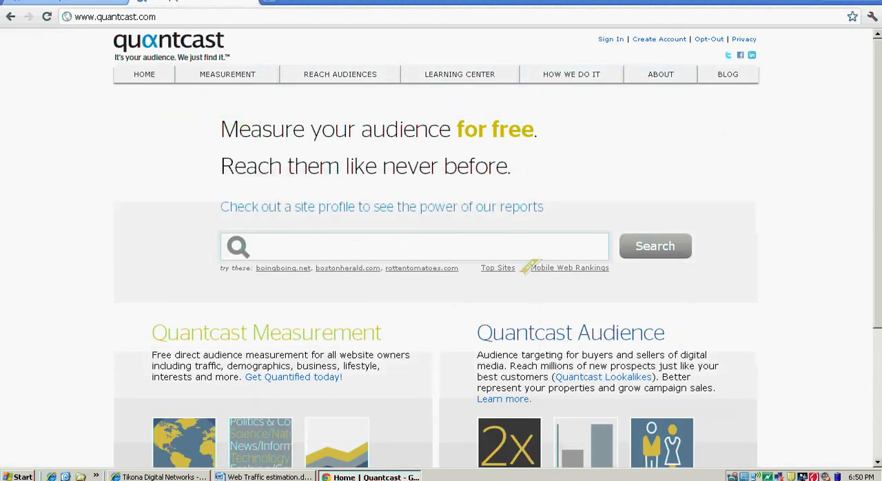
text(cnn.com)
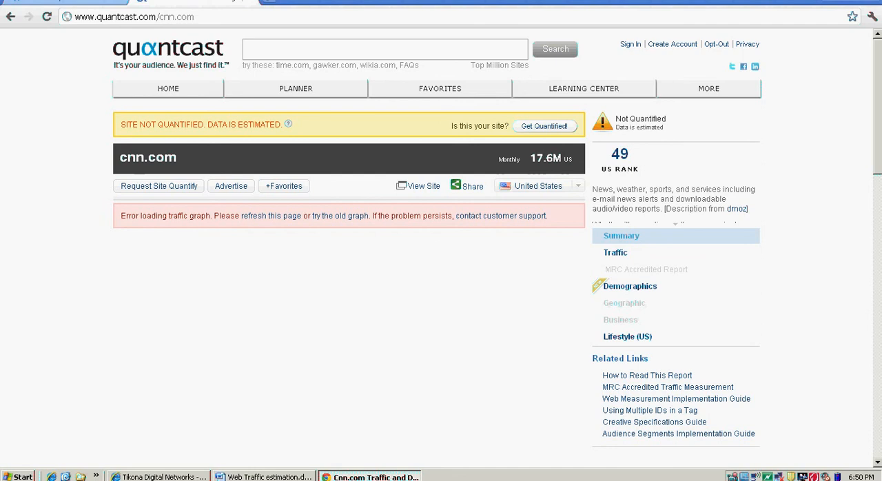
Step: Scroll to Estimated Traffic and highlight the 147,789,592 visits per month figure
scroll(down, 3)
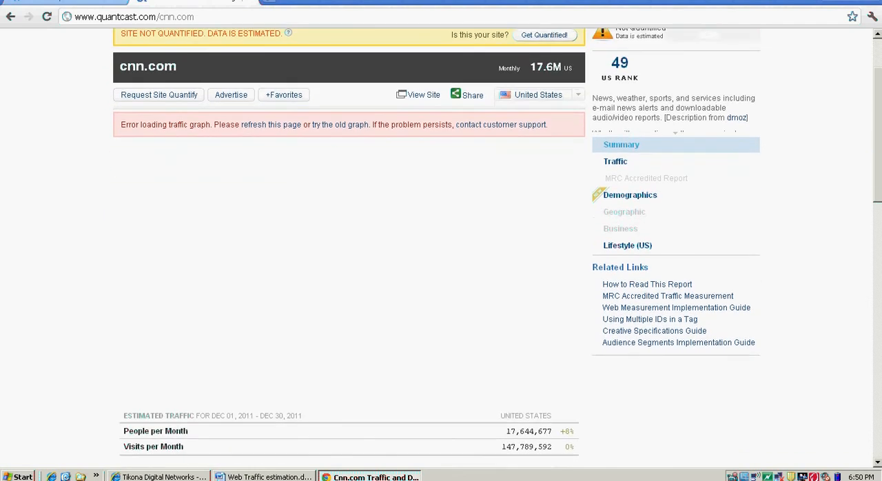
scroll(down, 3)
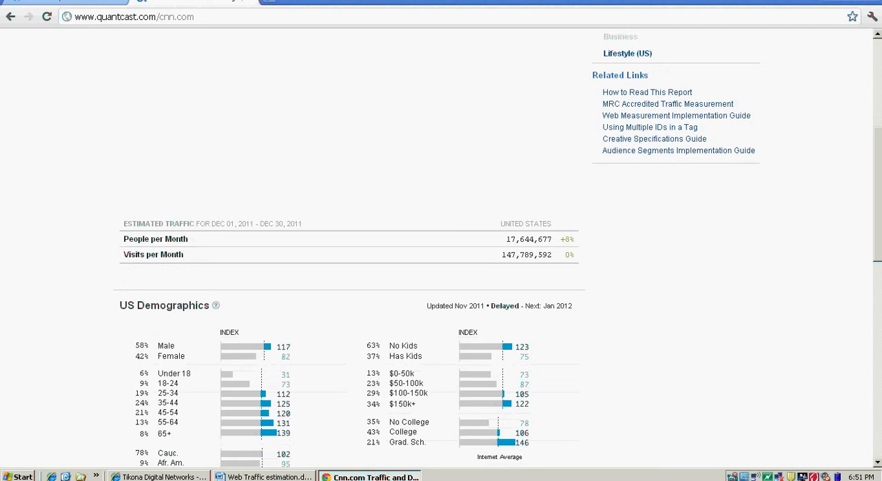
scroll(down, 3)
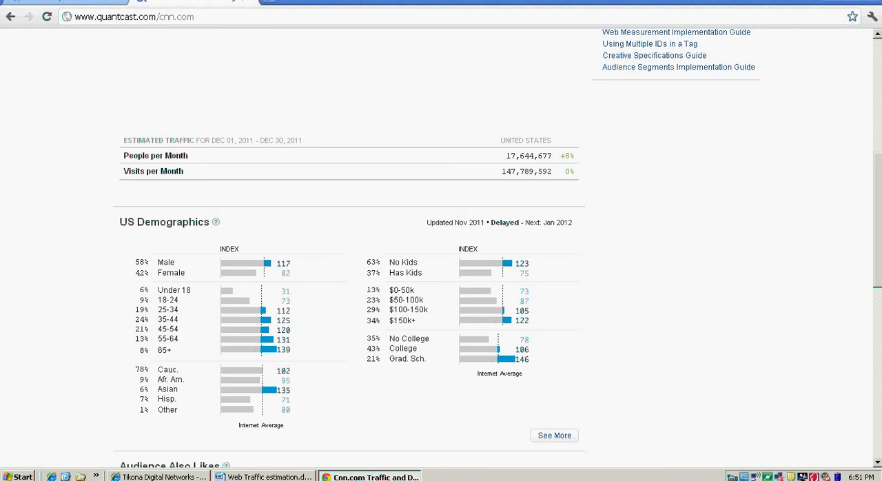
double_click(517, 171)
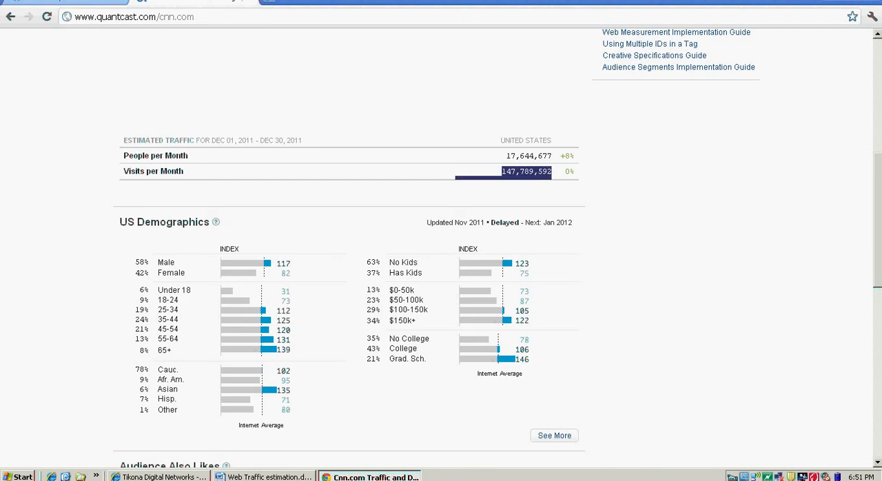
scroll(down, 3)
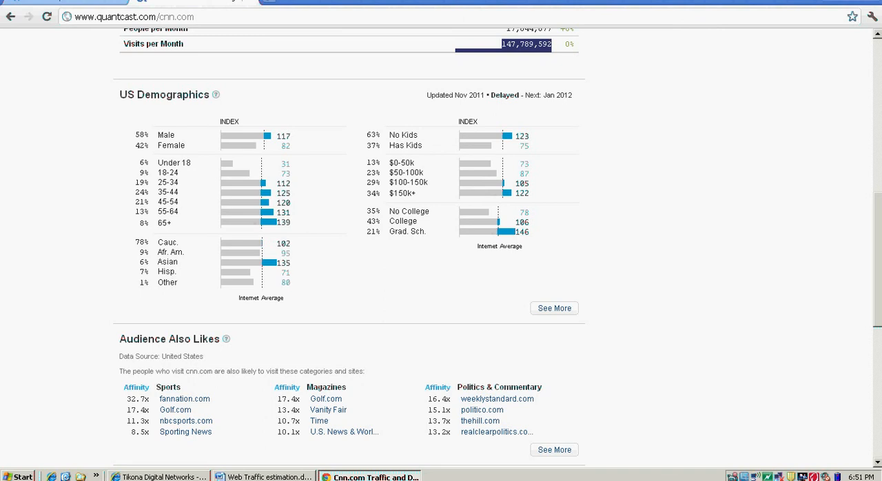
Step: Scroll down to Traffic Frequency (16% addicts, 52% regulars), Traffic Sources and the footer
scroll(down, 3)
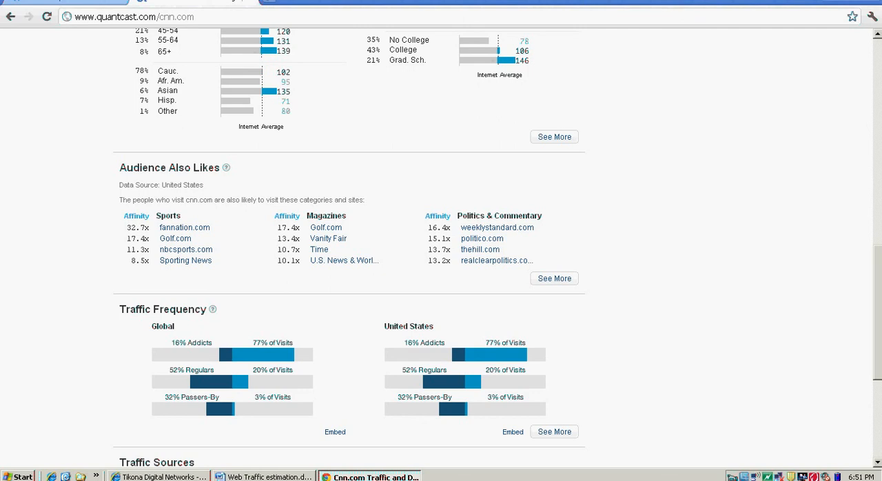
scroll(down, 3)
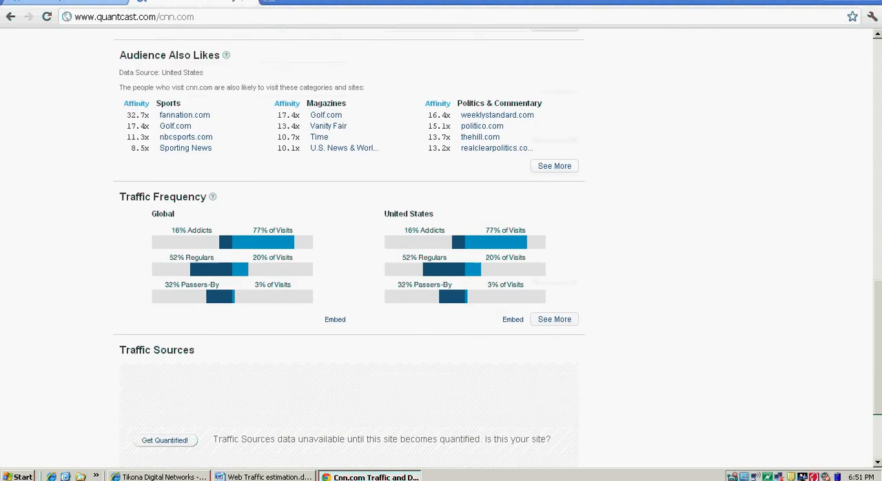
scroll(down, 3)
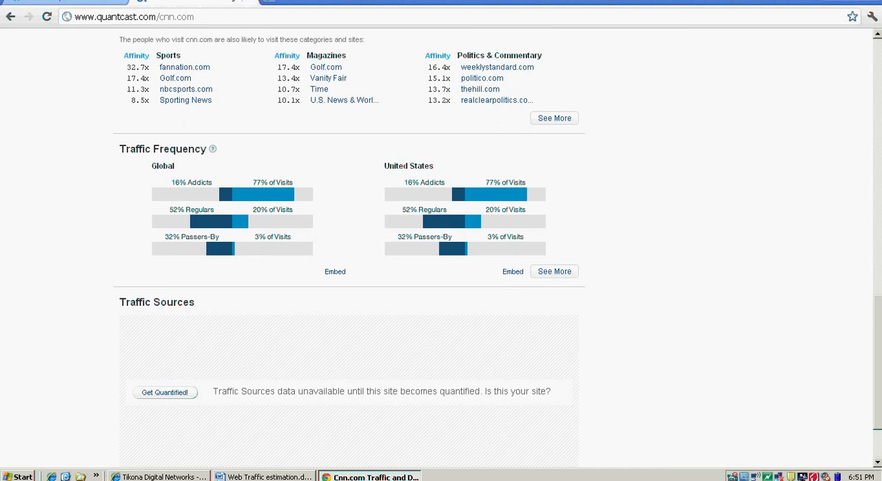
scroll(down, 3)
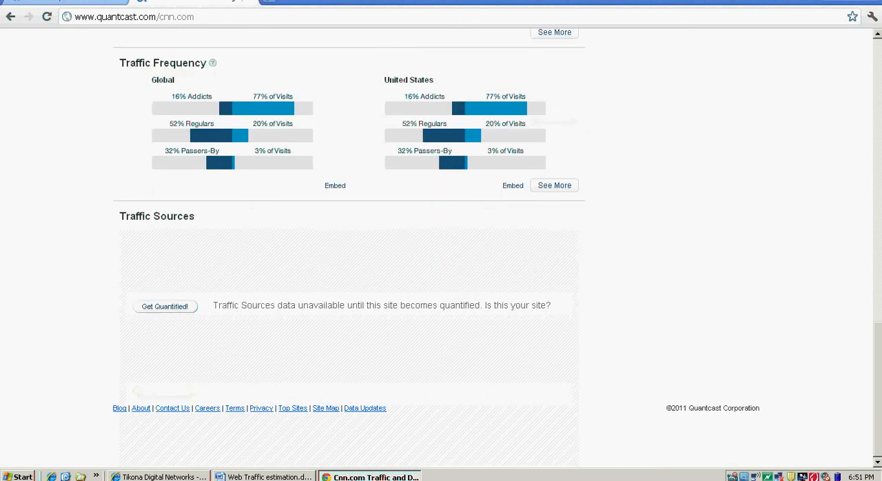